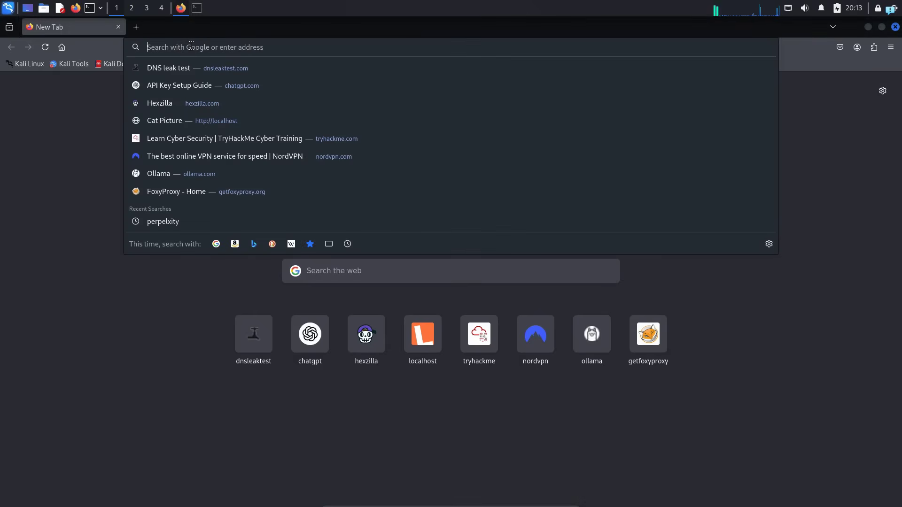
Load dnsleaktest.com from the address-bar suggestion and go fullscreen to view IP 185.220.100.241 (Germany).
click(168, 68)
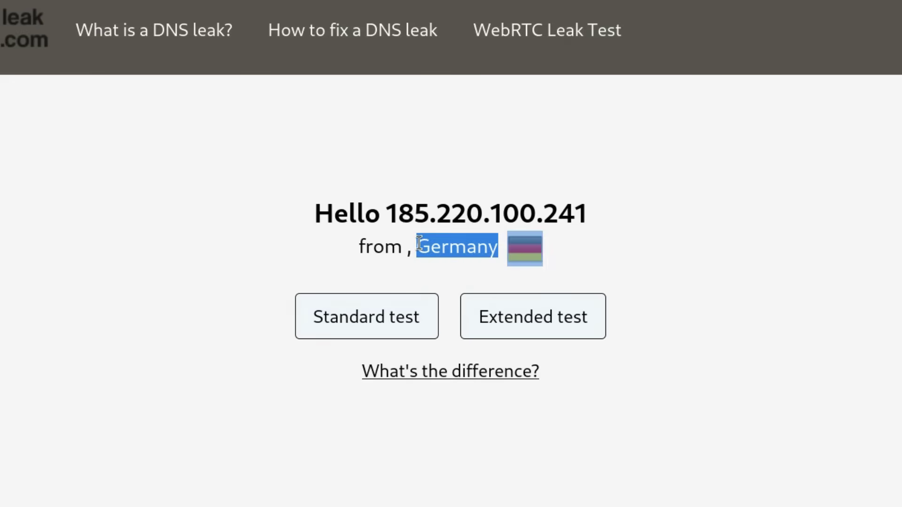
key(F11)
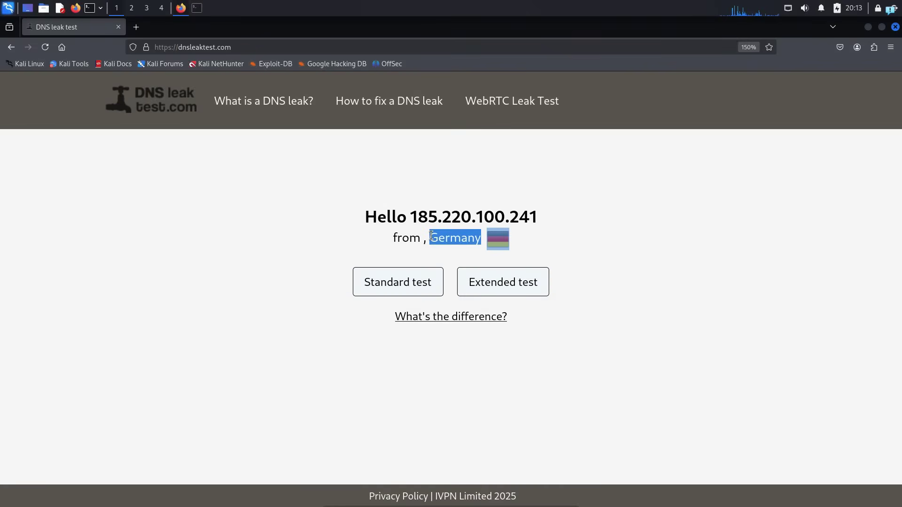
mouse_move(45, 47)
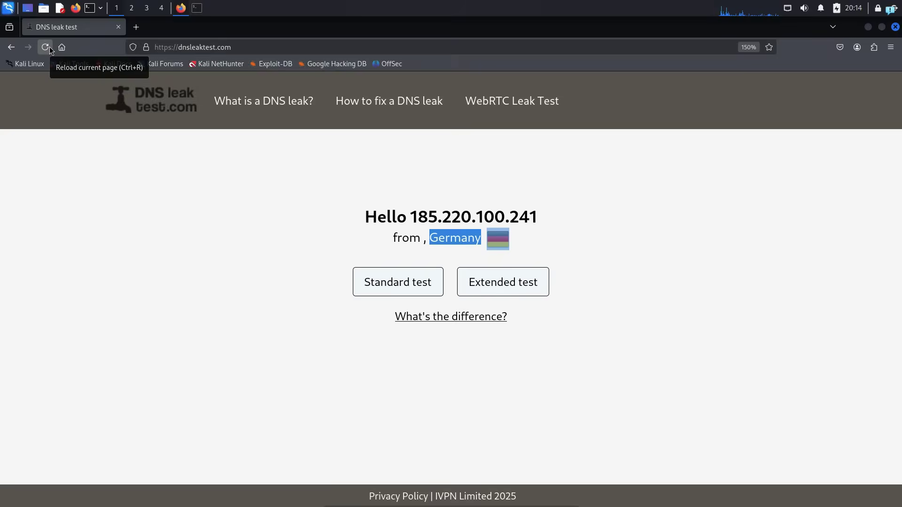
Reload dnsleaktest.com to see the new IP 45.84.107.74 reported from Stockholm, Sweden.
click(45, 47)
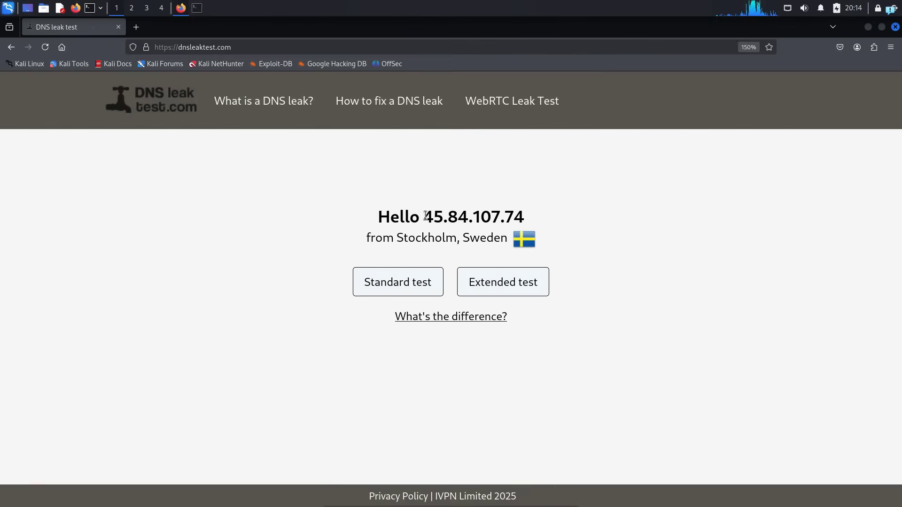